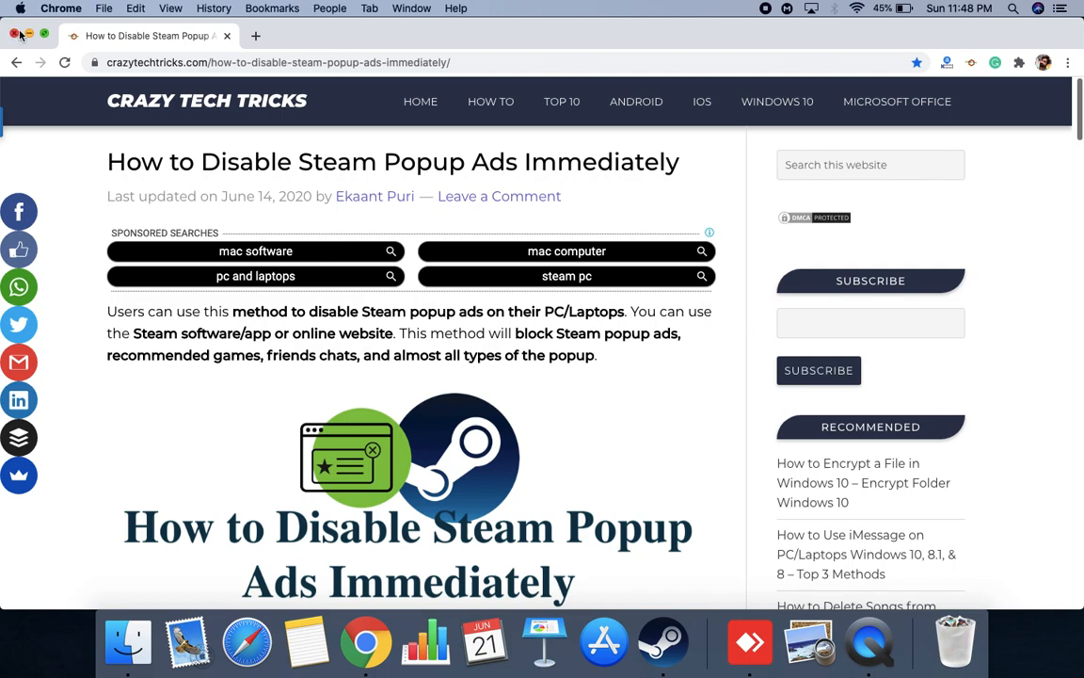
# Close the Chrome window showing the popup-ads article and launch Steam from the Dock
pyautogui.click(30, 36)
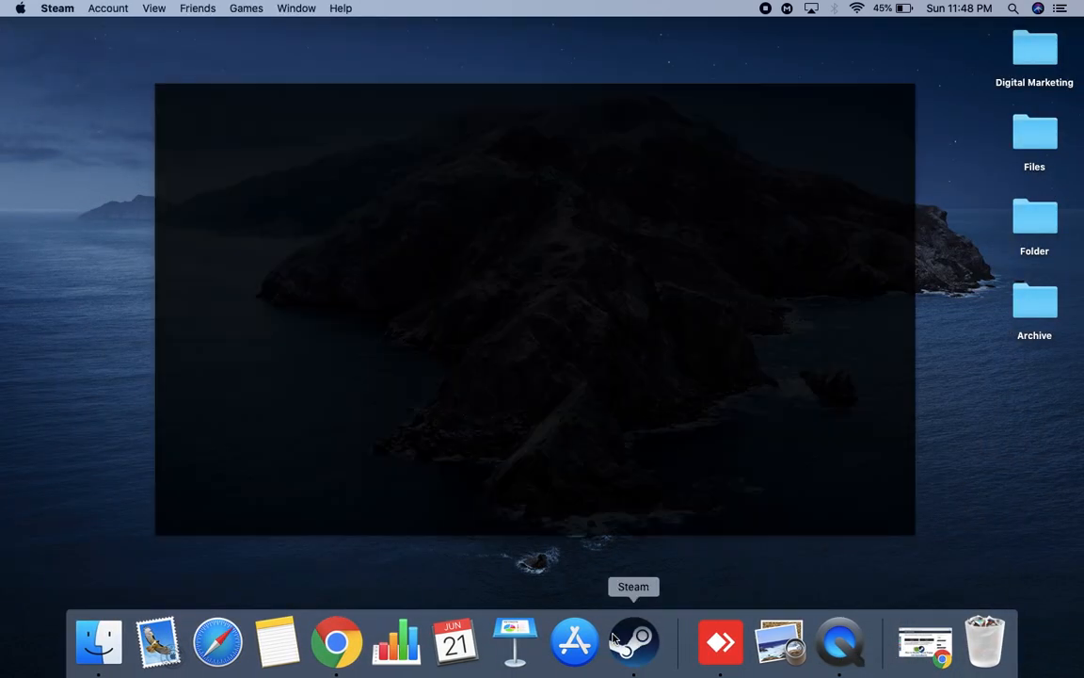
pyautogui.click(647, 653)
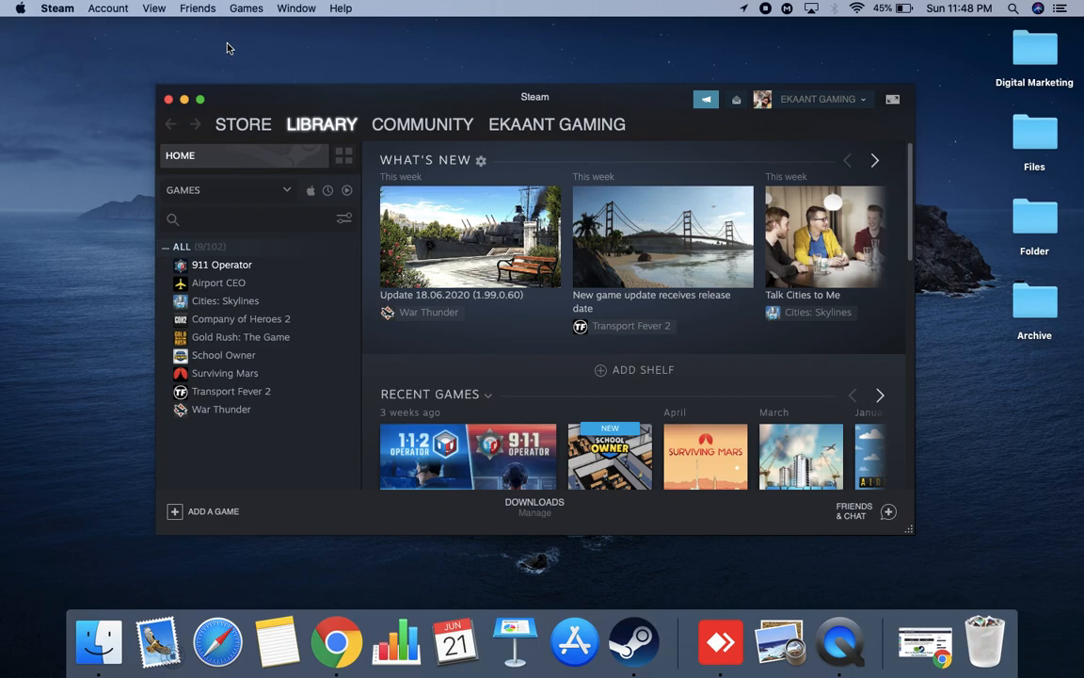
pyautogui.moveTo(564, 336)
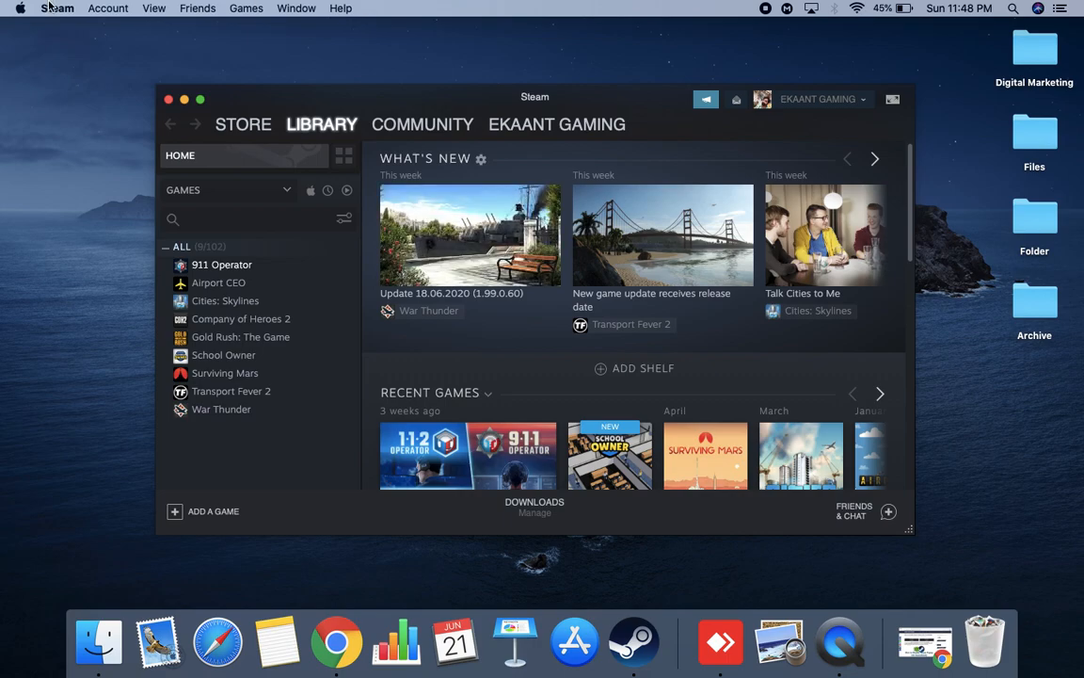
# Browse the Steam, View and Account menus in the Steam client
pyautogui.click(53, 9)
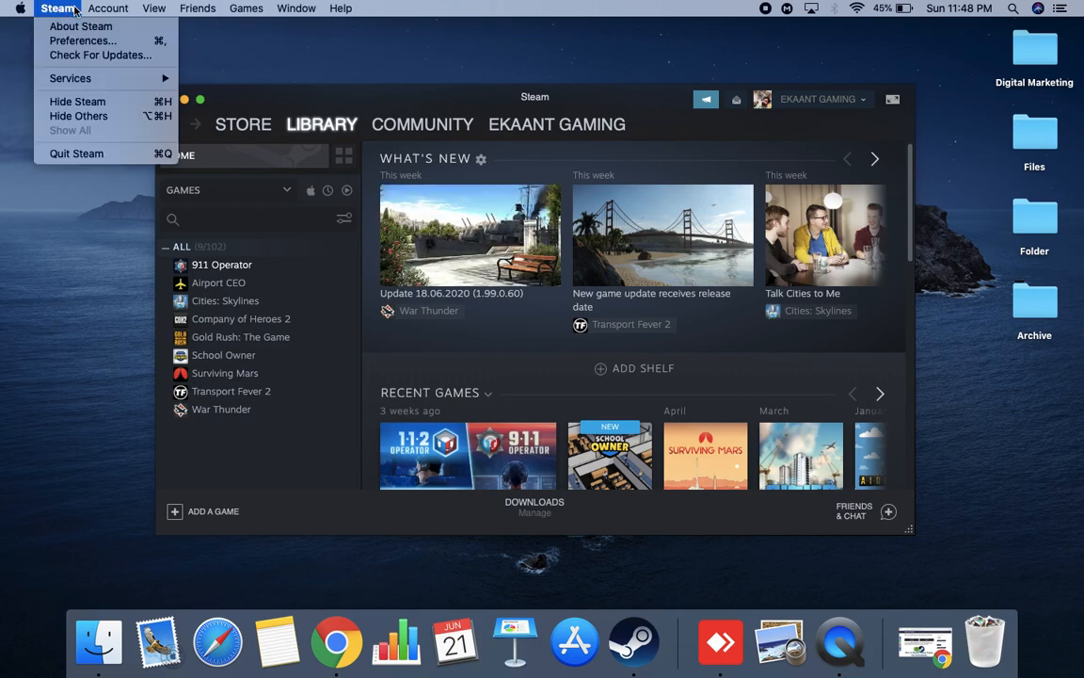
pyautogui.click(143, 8)
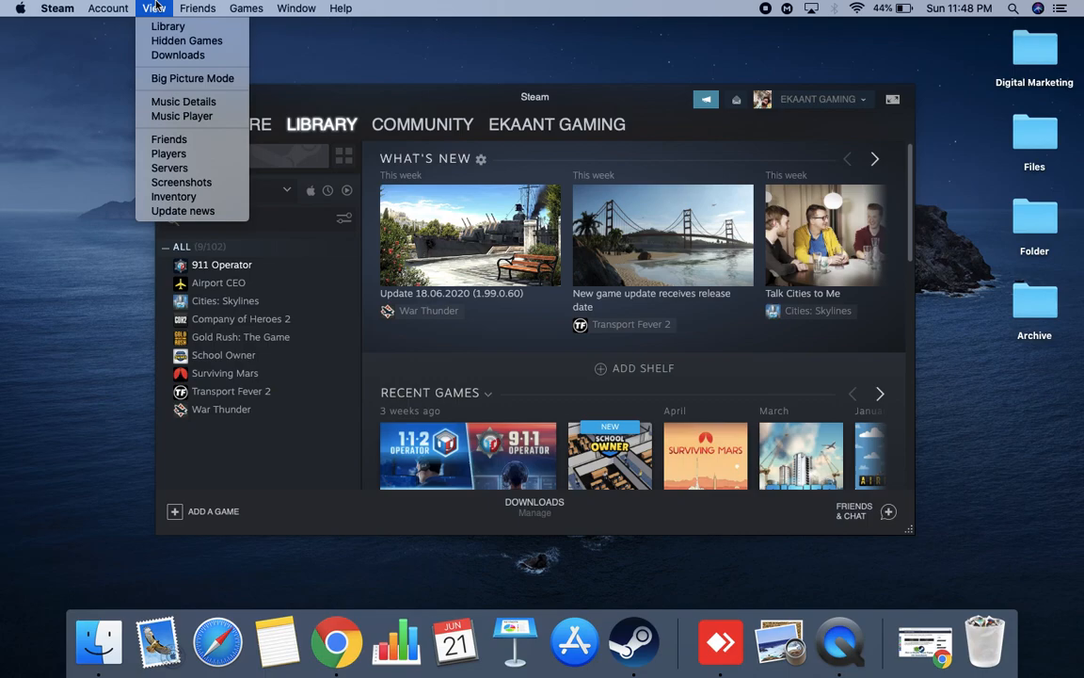
pyautogui.click(104, 11)
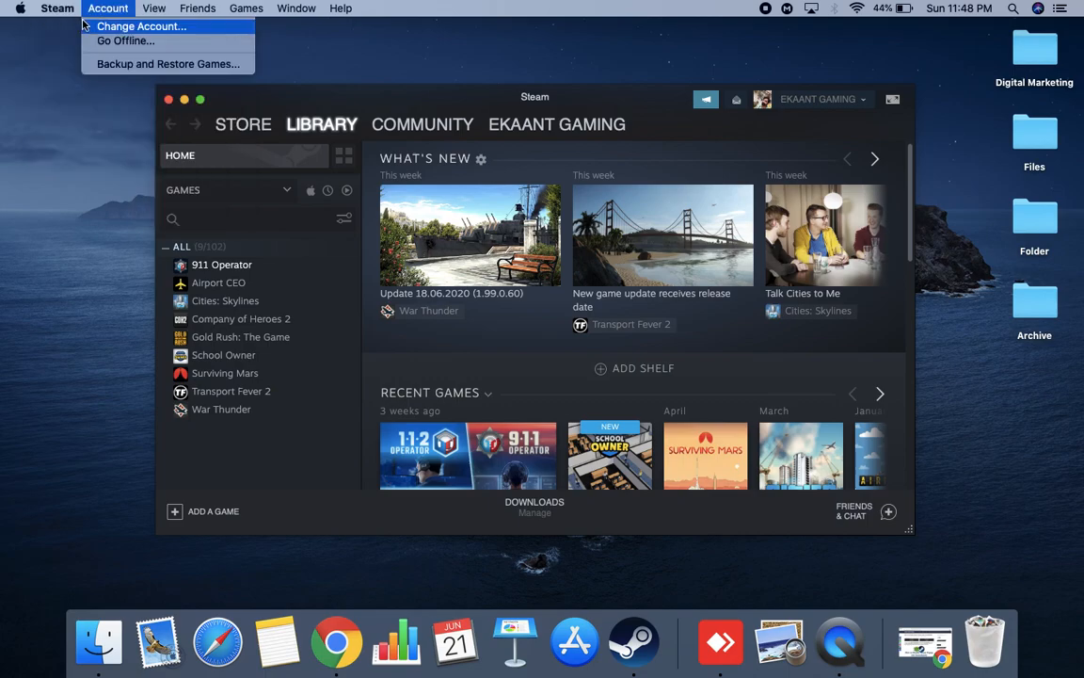
pyautogui.click(50, 8)
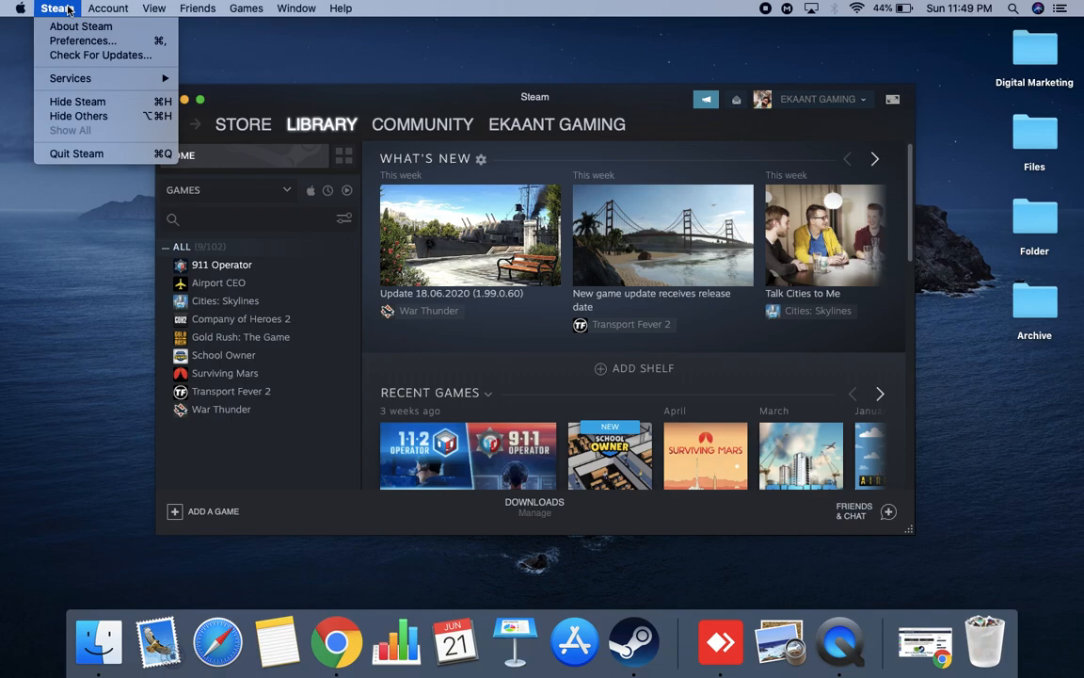
pyautogui.moveTo(75, 101)
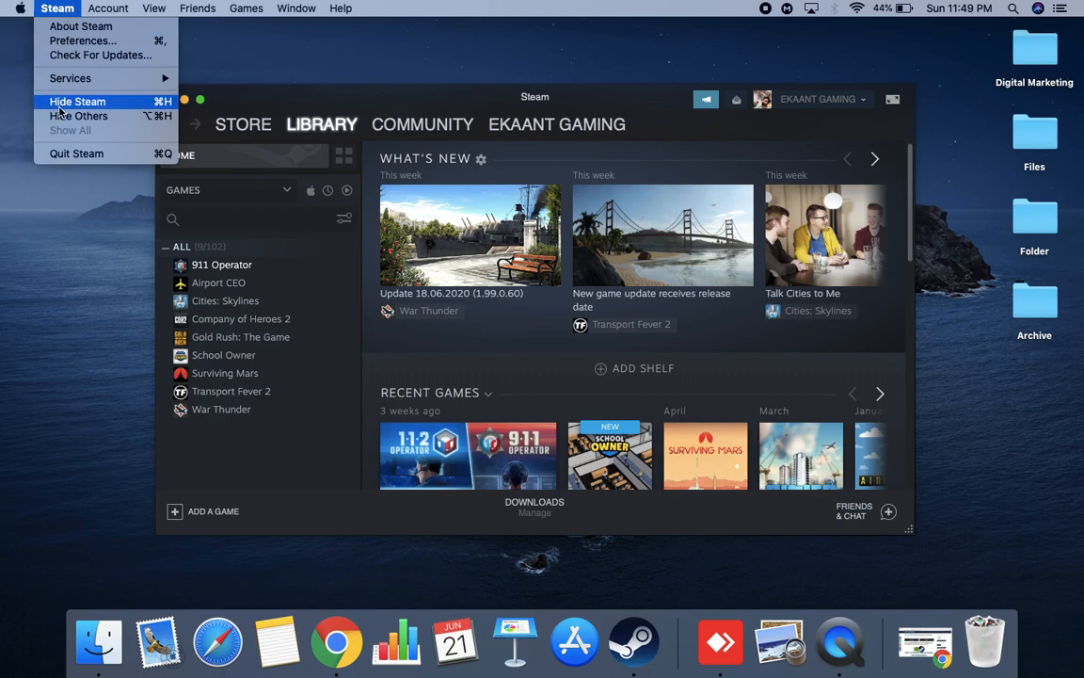
pyautogui.moveTo(70, 78)
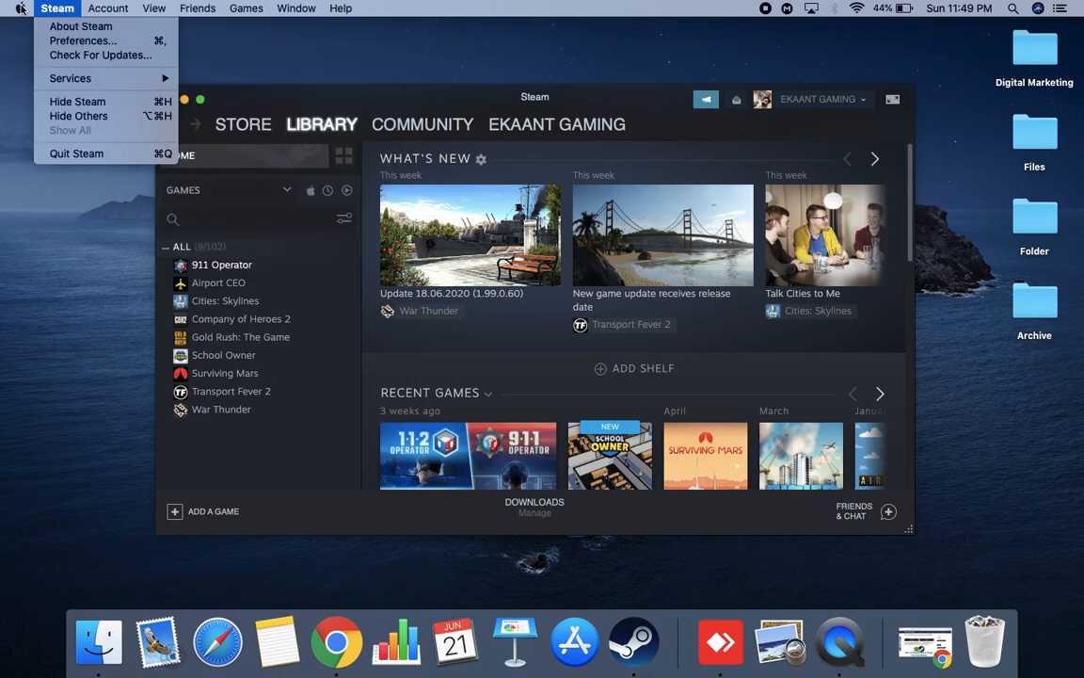
# View and close the About Steam details, then browse the Friends and Steam menus
pyautogui.click(77, 25)
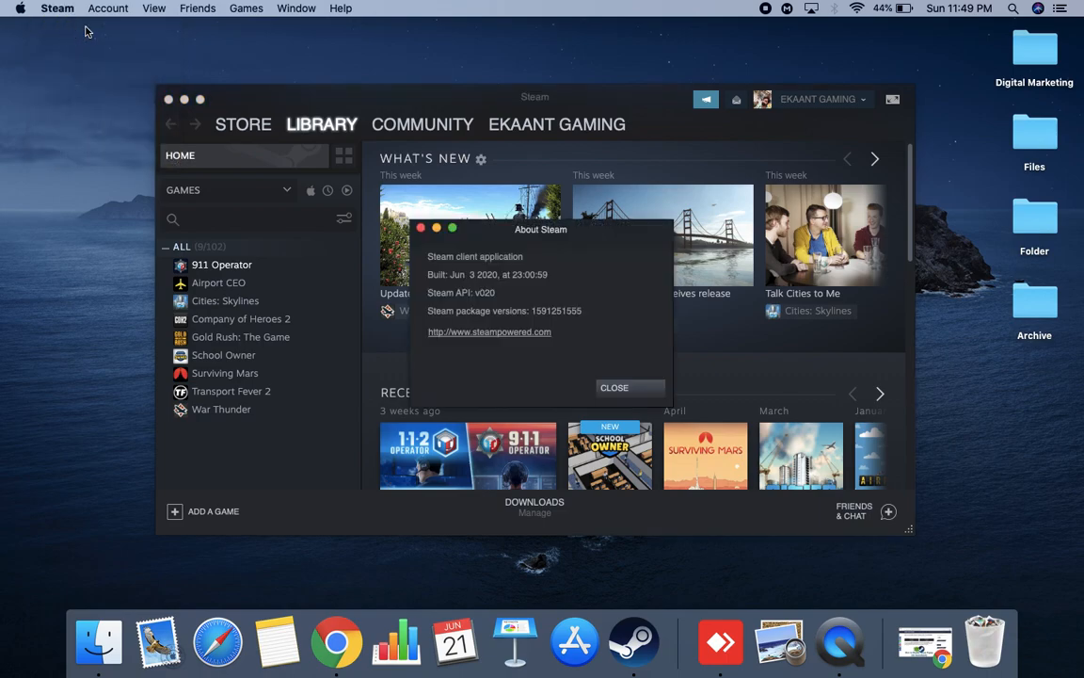
pyautogui.click(618, 387)
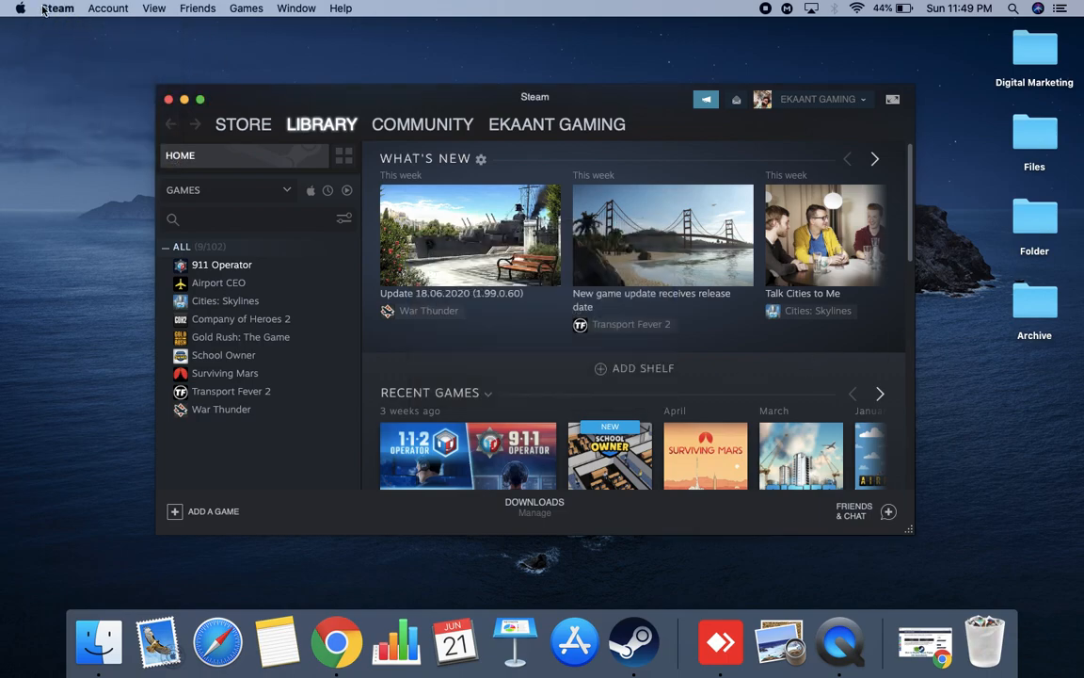
pyautogui.click(195, 8)
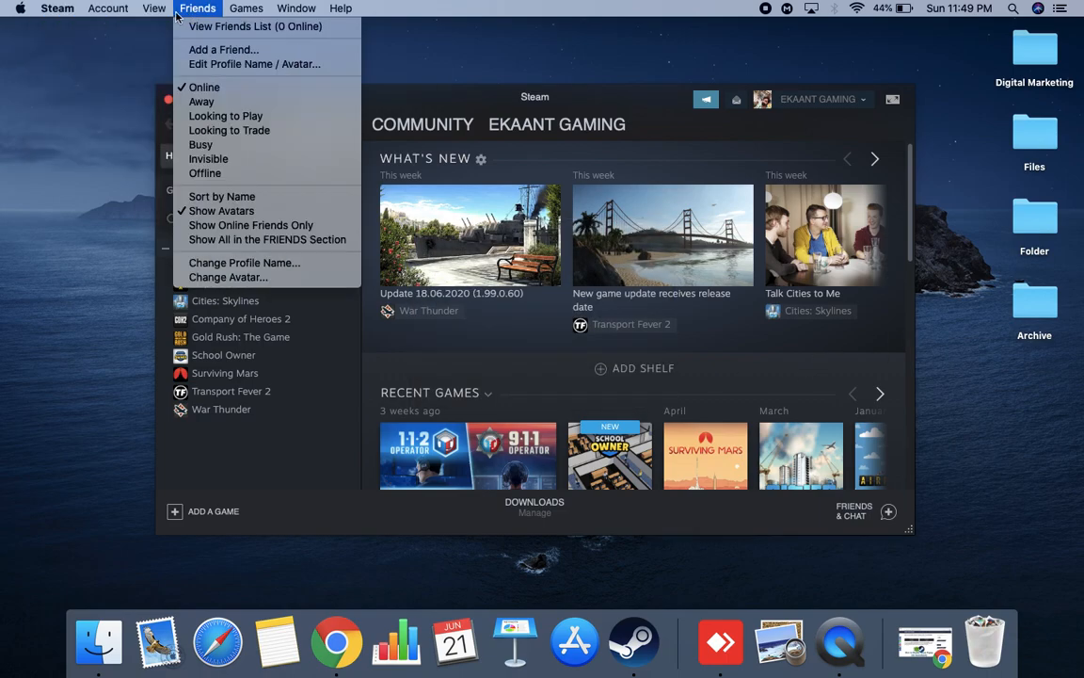
pyautogui.click(39, 9)
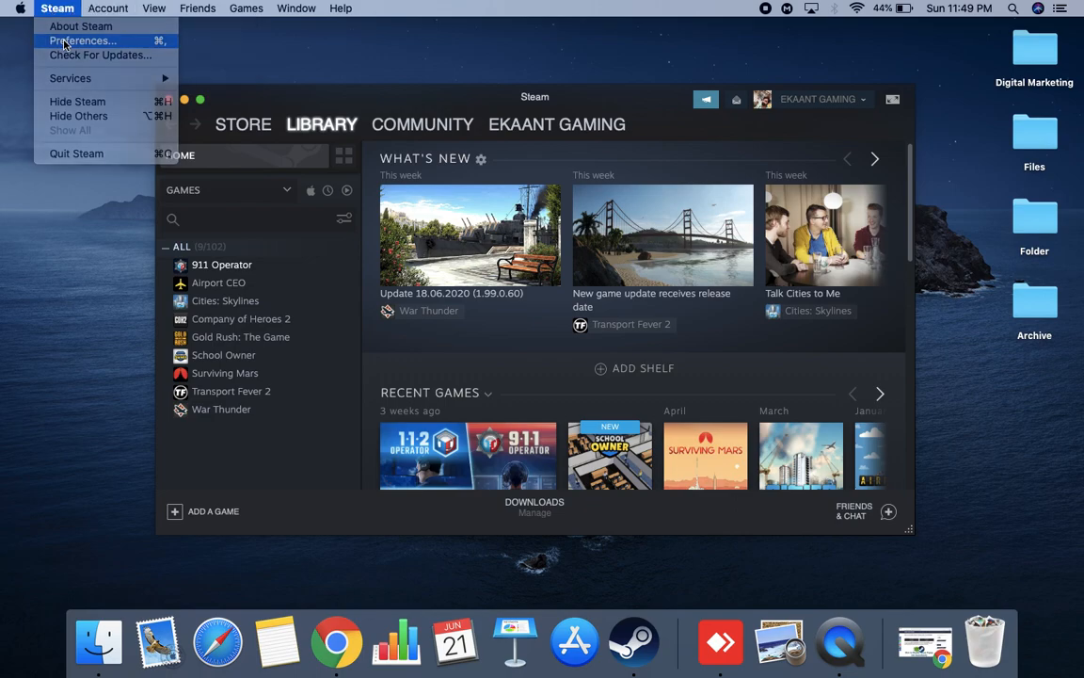
# Open Steam Preferences and switch from the Account page to the Interface page
pyautogui.click(82, 41)
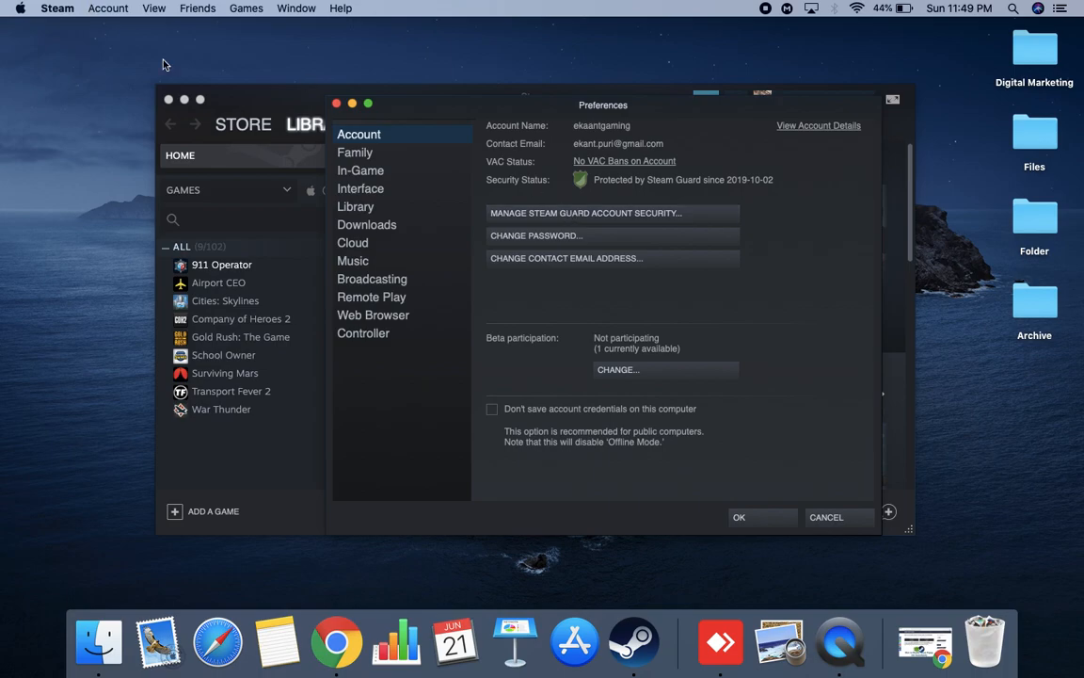
pyautogui.moveTo(416, 297)
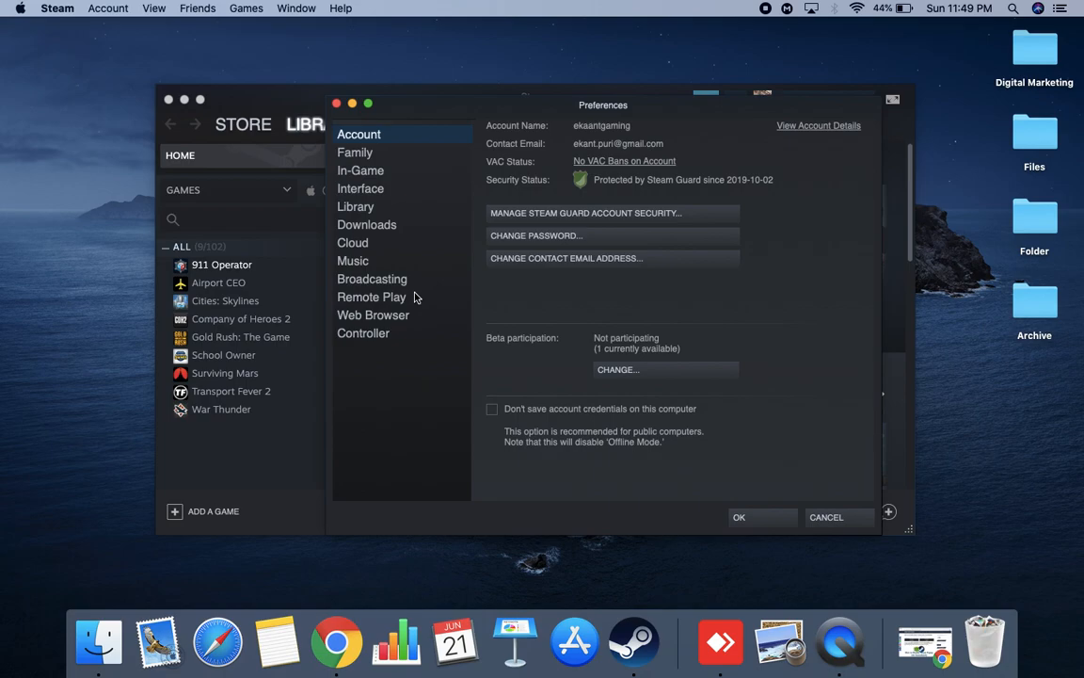
pyautogui.moveTo(409, 260)
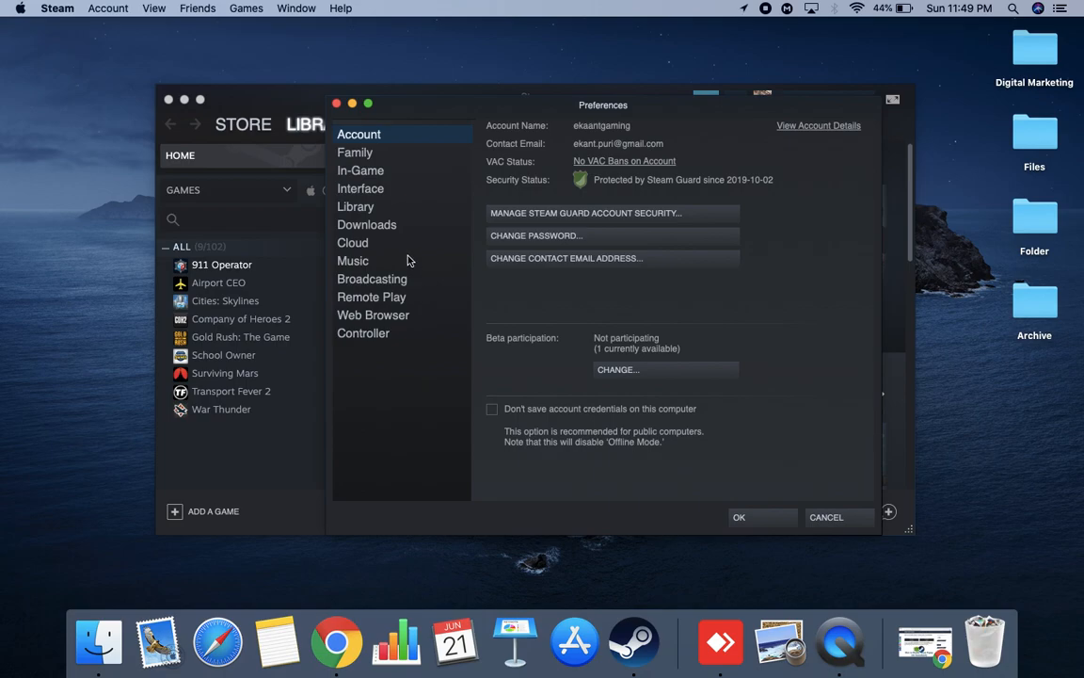
pyautogui.moveTo(381, 199)
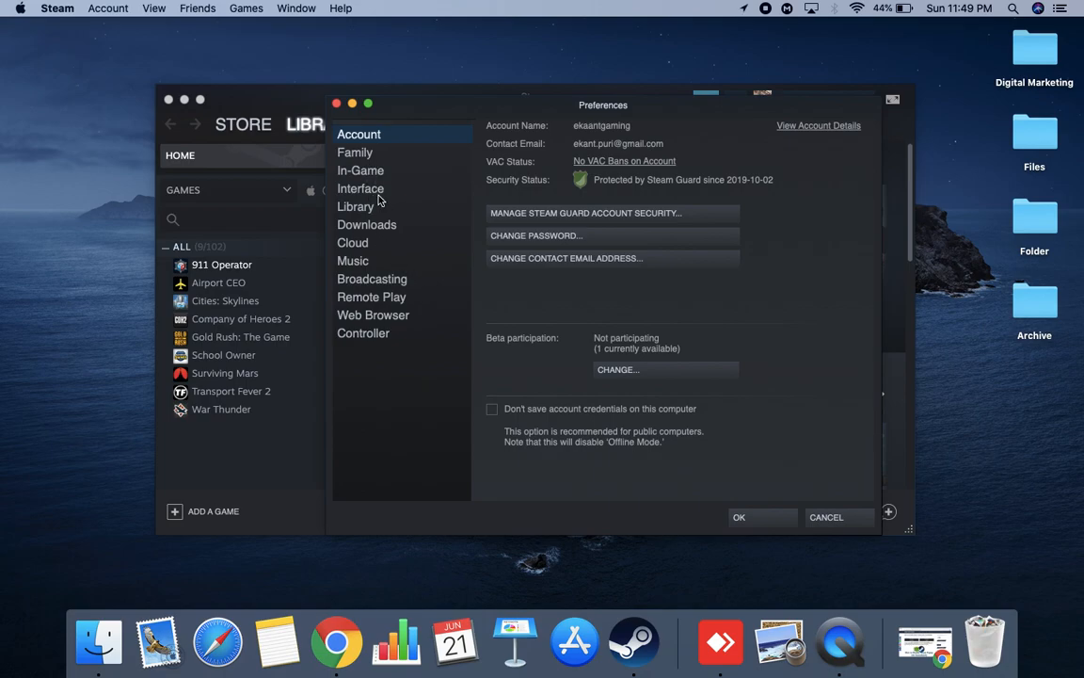
pyautogui.click(360, 188)
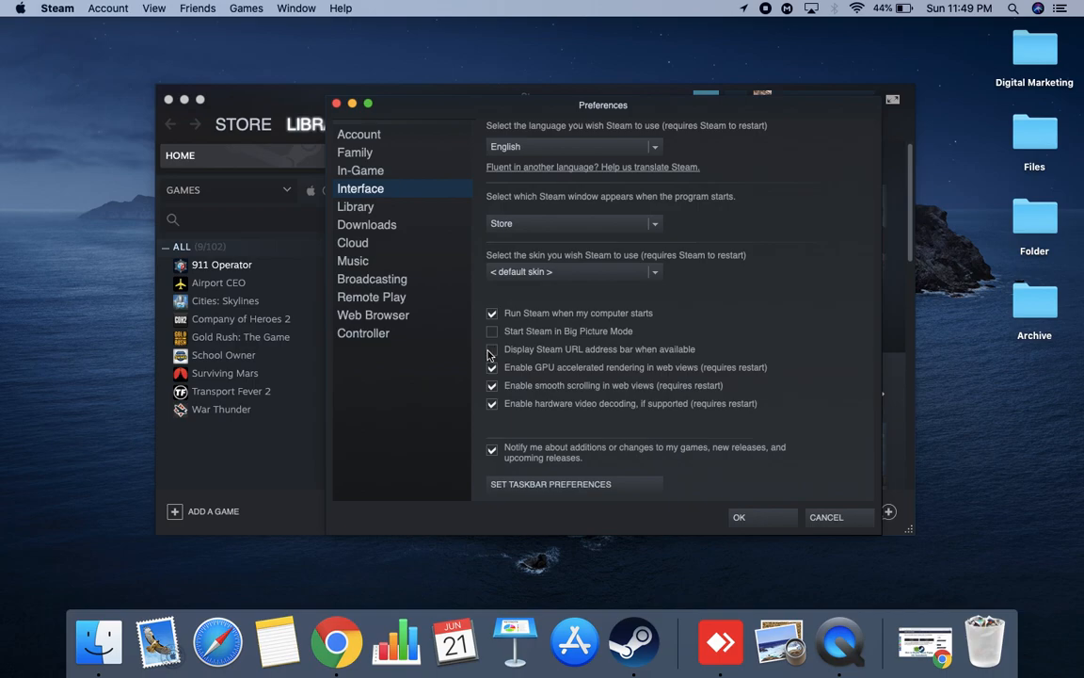
pyautogui.click(491, 349)
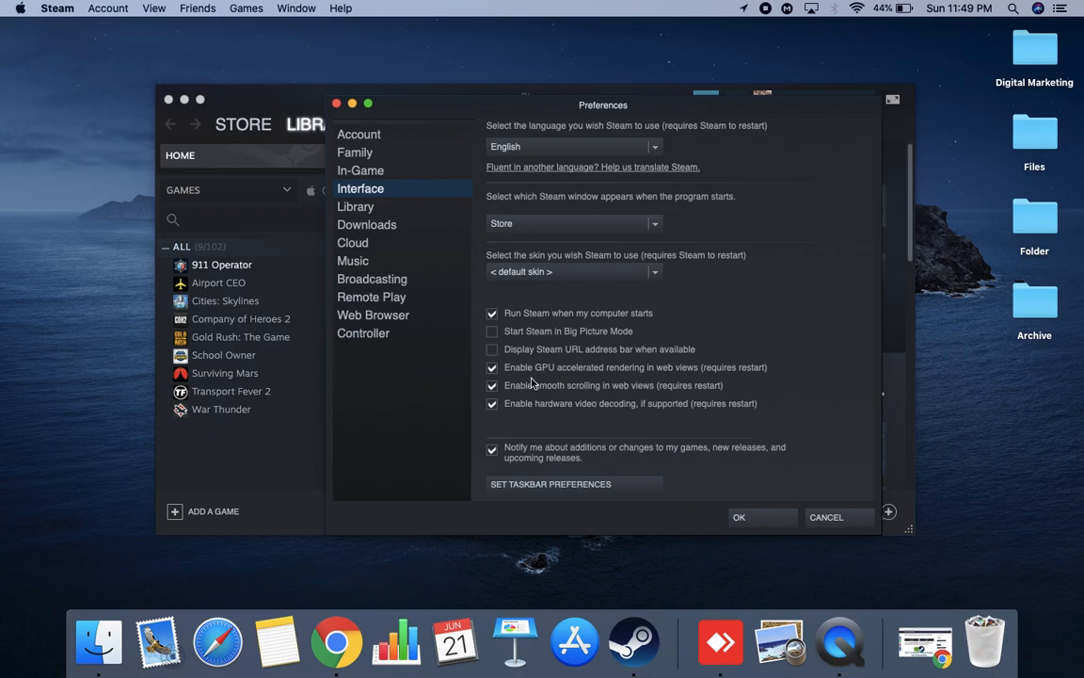
pyautogui.moveTo(846, 371)
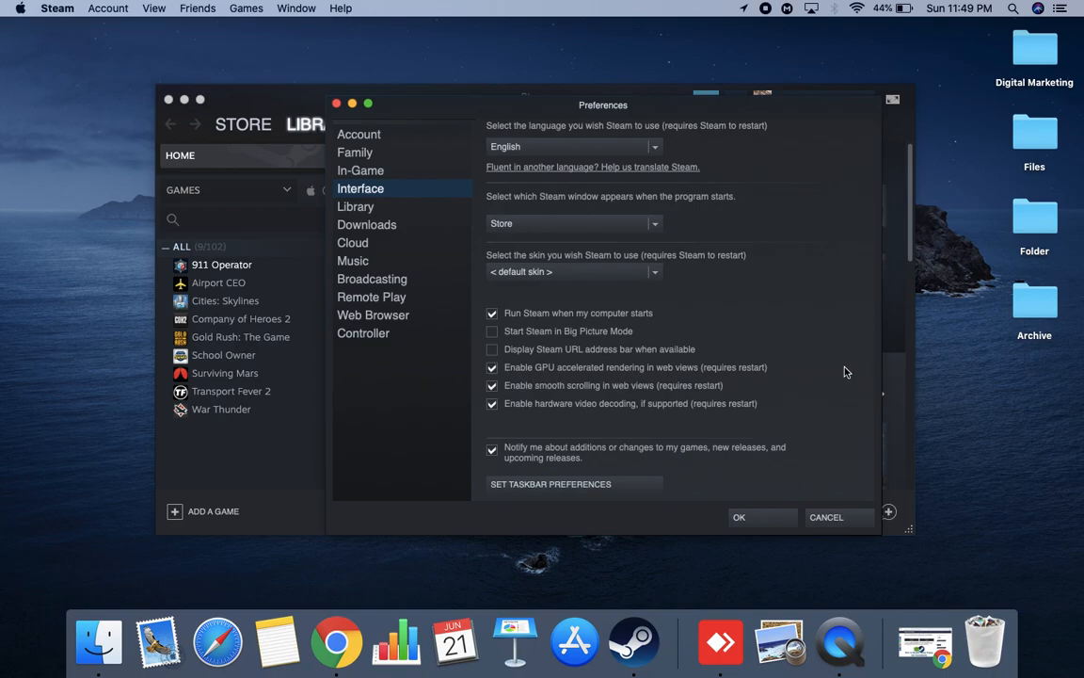
pyautogui.moveTo(843, 369)
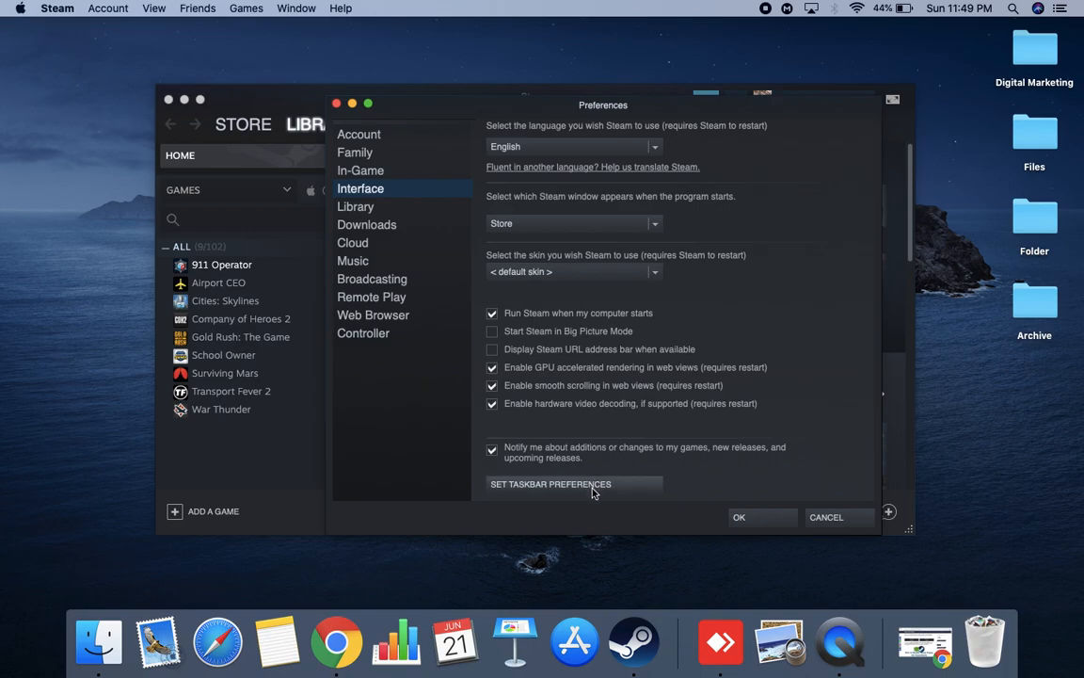
pyautogui.moveTo(525, 491)
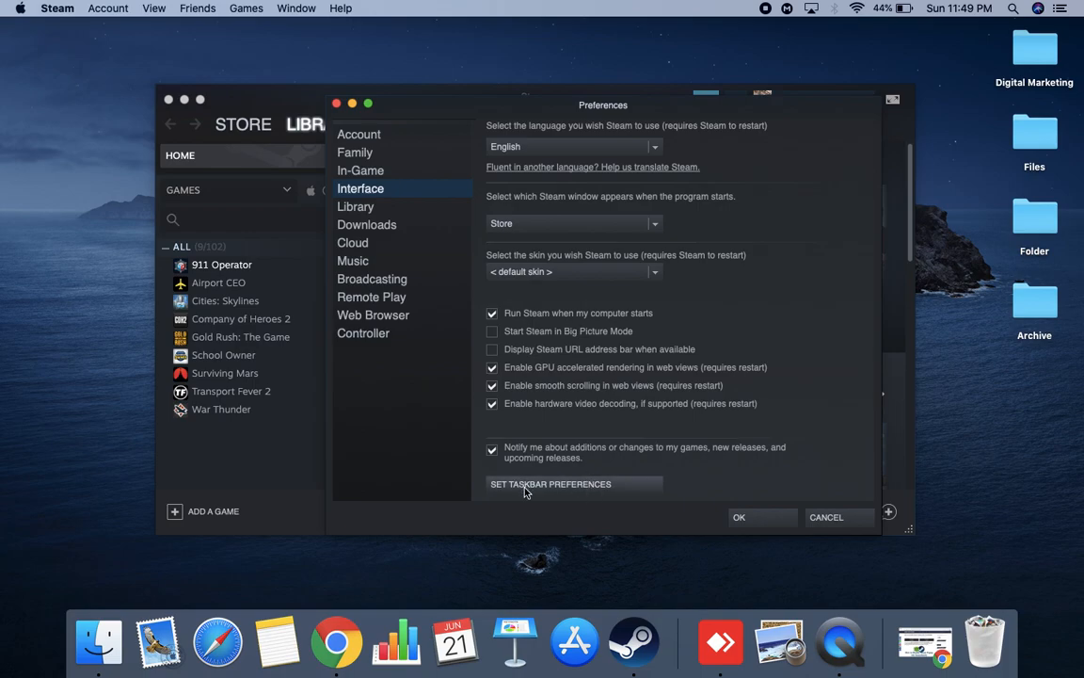
pyautogui.click(551, 484)
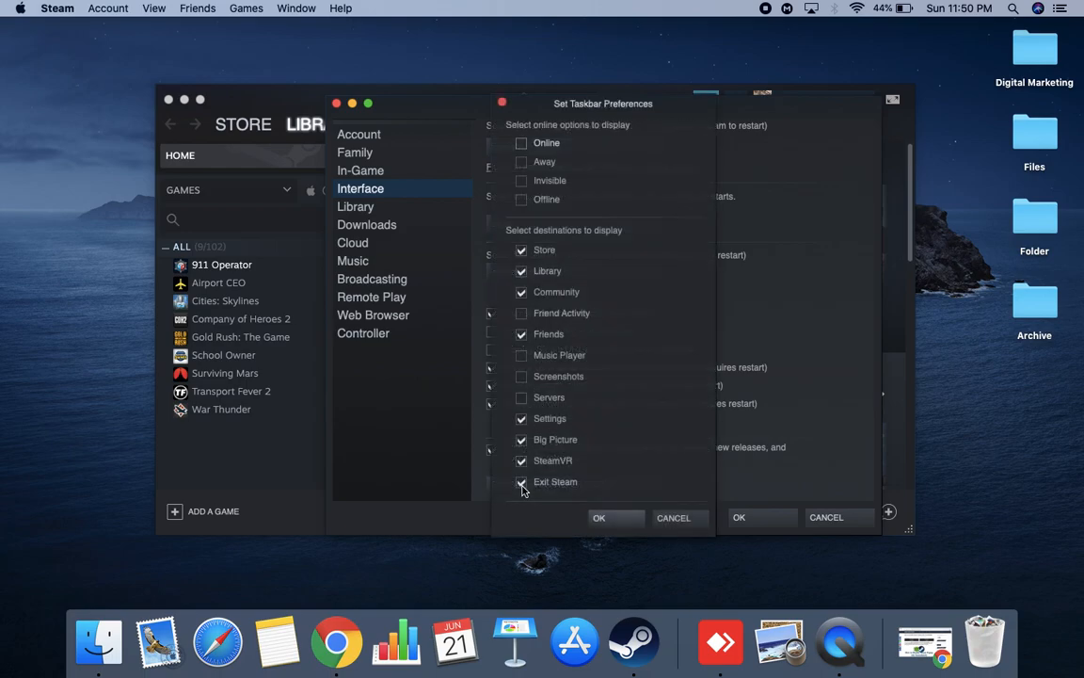
pyautogui.moveTo(685, 384)
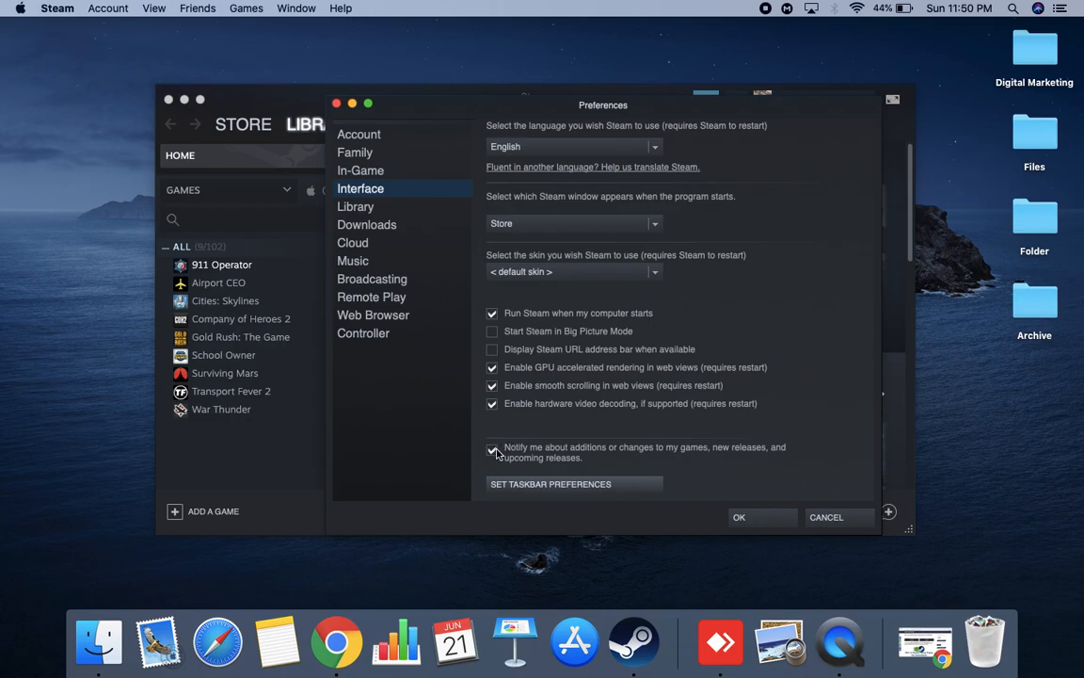
# Uncheck 'Notify me about additions or changes to my games' and confirm with OK
pyautogui.click(491, 450)
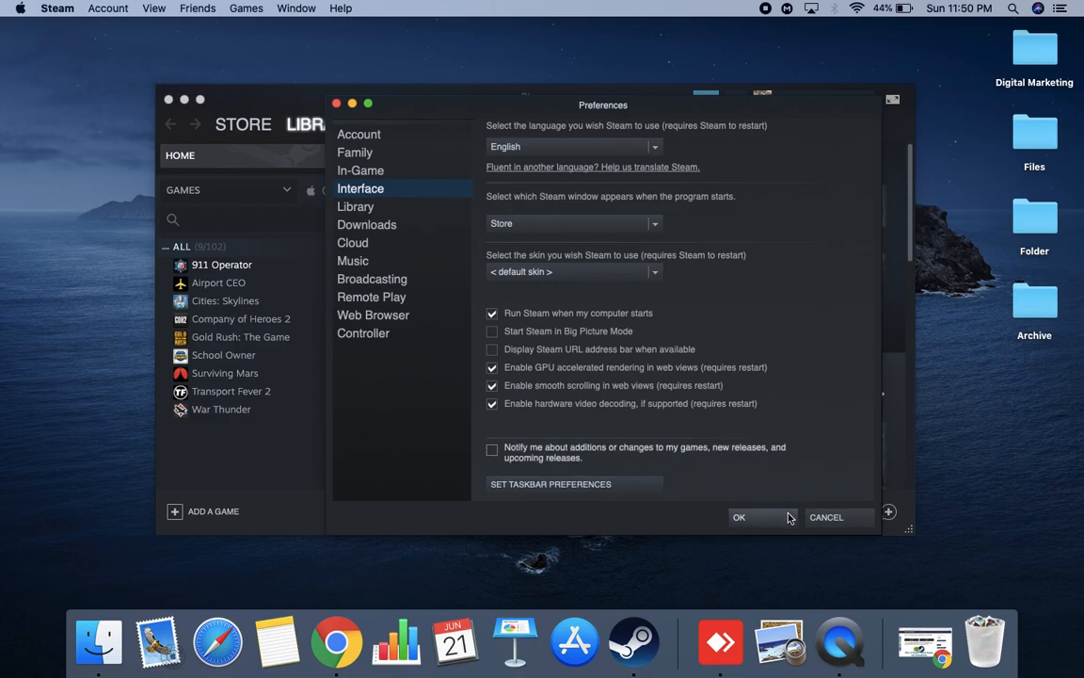
pyautogui.click(739, 516)
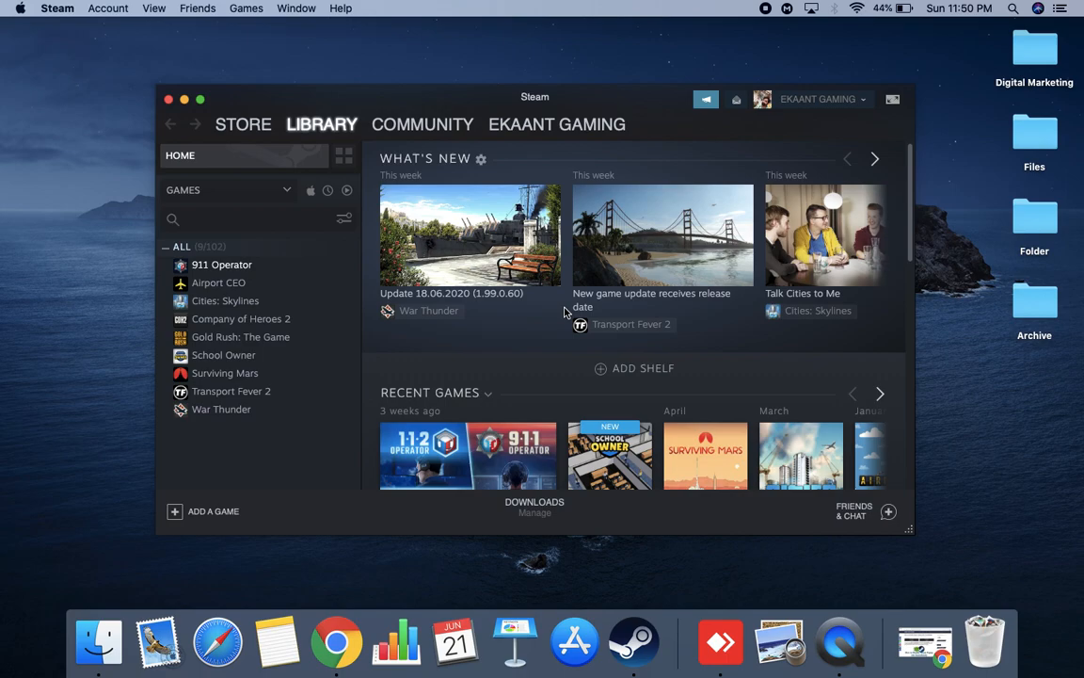
# Reopen Steam Preferences, uncheck 'Run Steam when my computer starts', and save
pyautogui.click(39, 10)
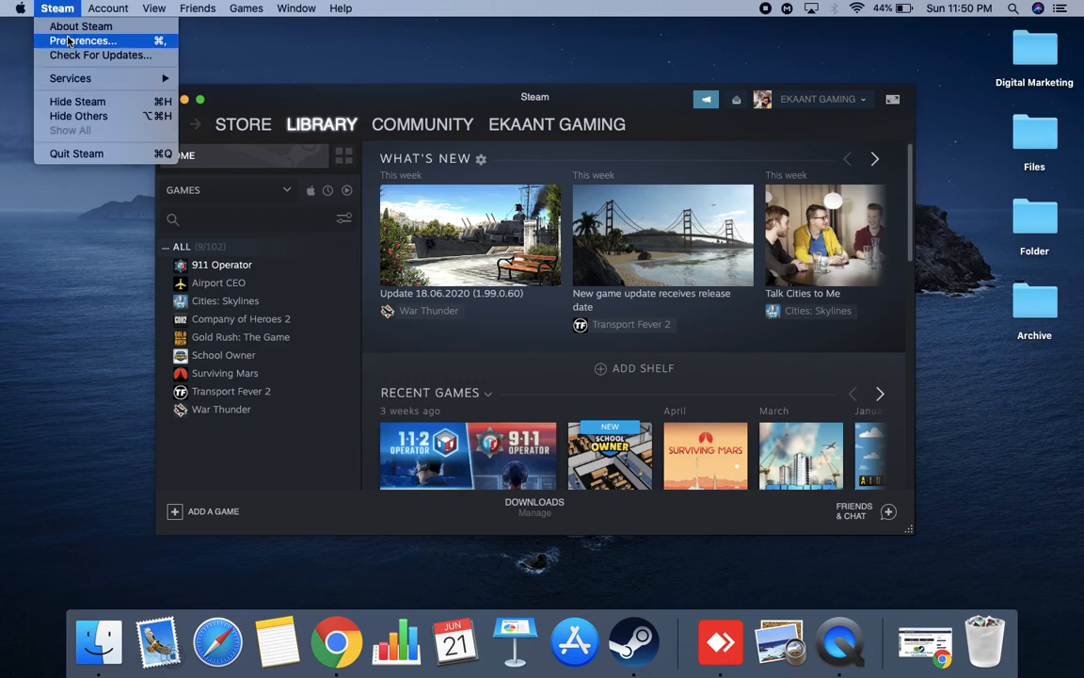
pyautogui.click(79, 40)
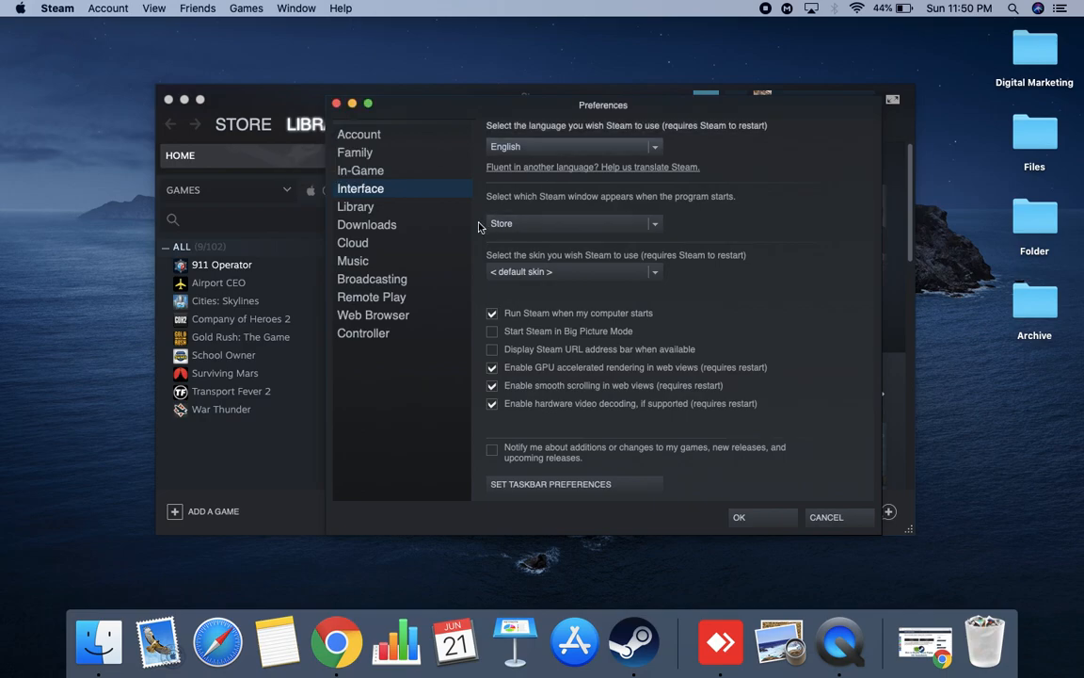
pyautogui.moveTo(598, 272)
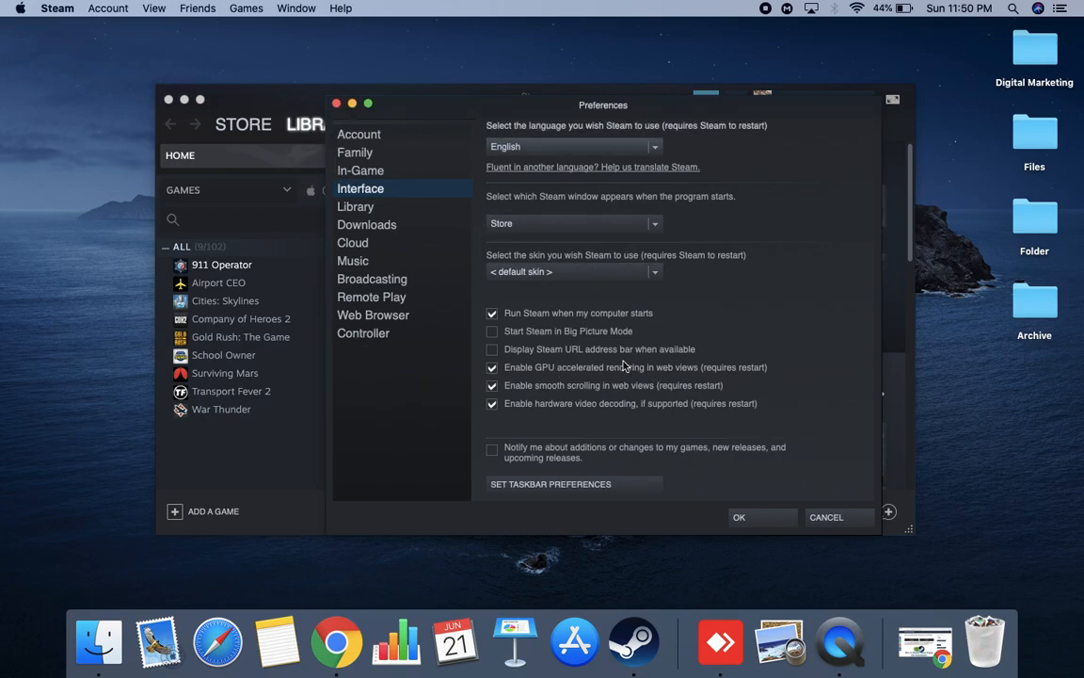
pyautogui.moveTo(655, 359)
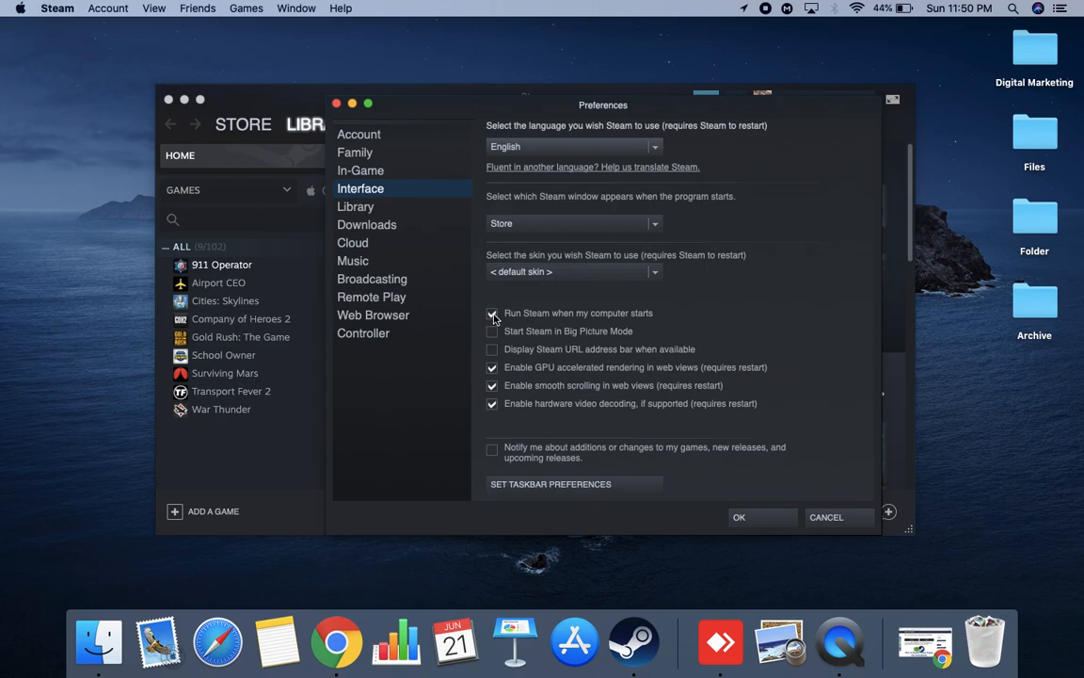
pyautogui.click(491, 313)
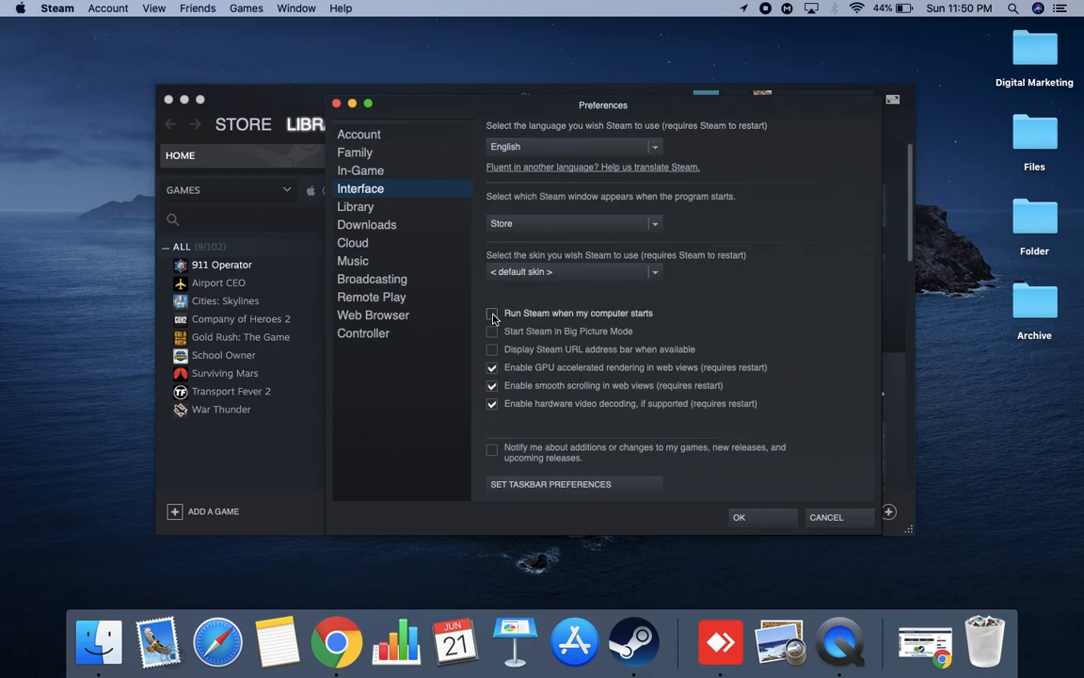
pyautogui.click(492, 312)
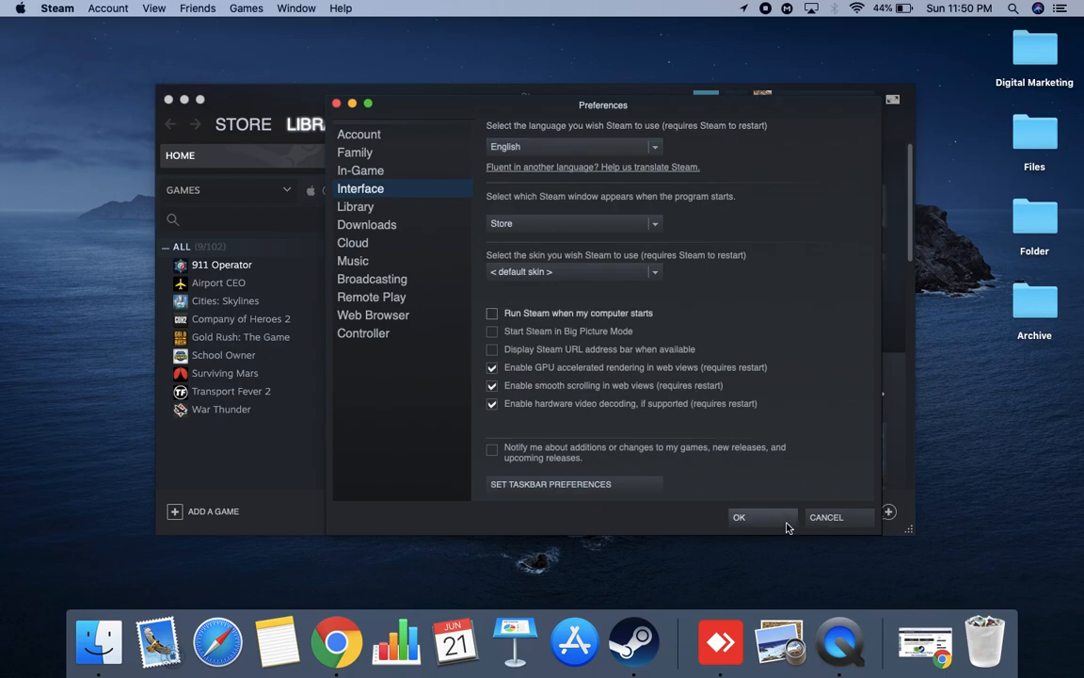